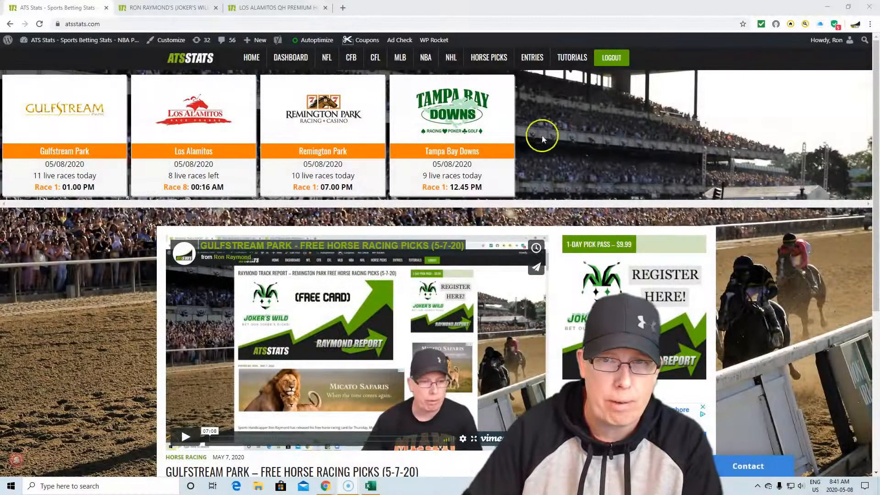
mouse_move(732, 130)
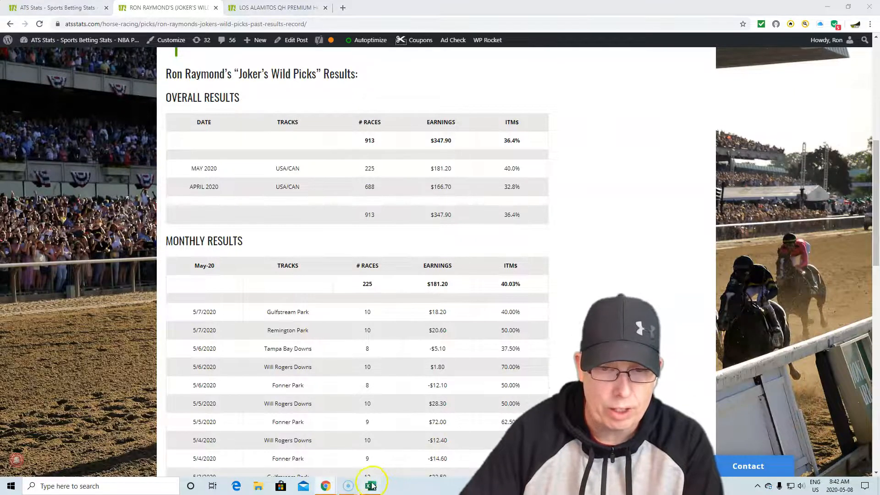
left_click(370, 485)
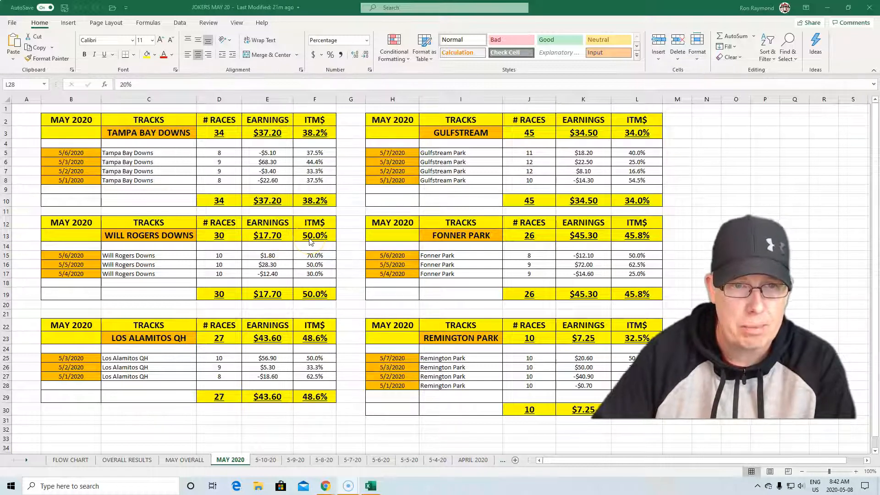
scroll("down", 3)
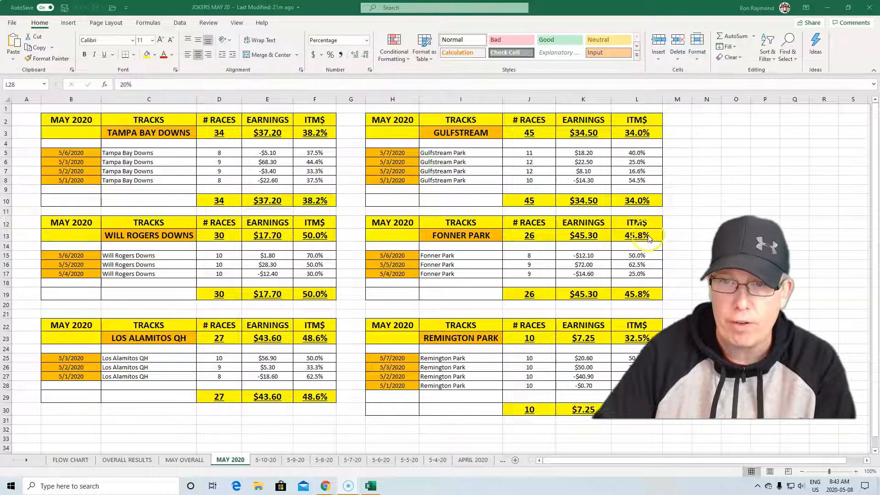
scroll("down", 3)
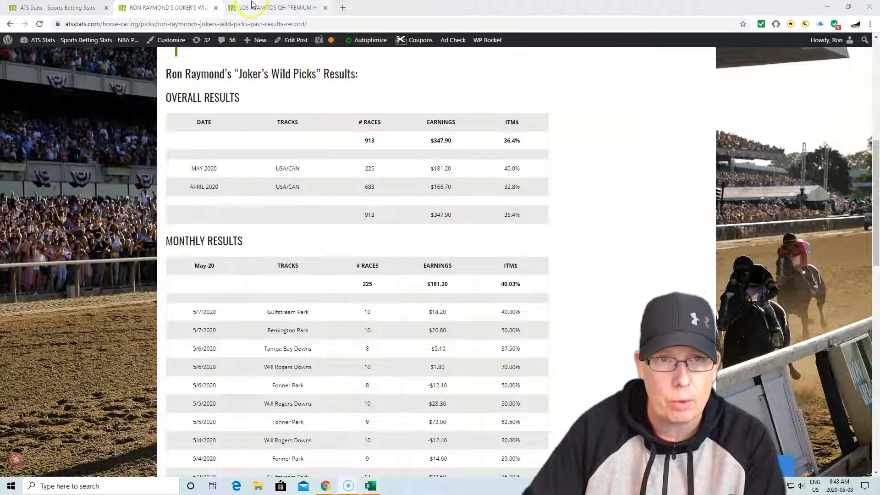
View the Los Alamitos QH premium picks for 5/8/20, reviewing Race 1 picks and betting suggestions.
left_click(274, 7)
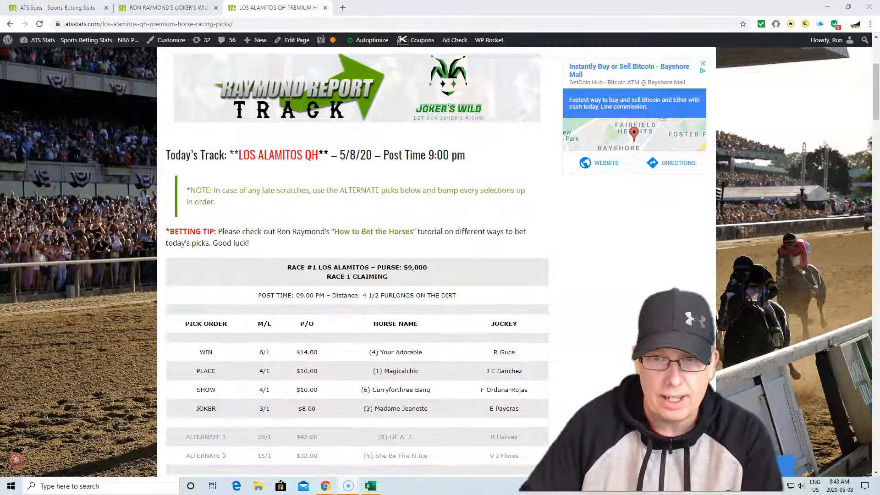
scroll("down", 3)
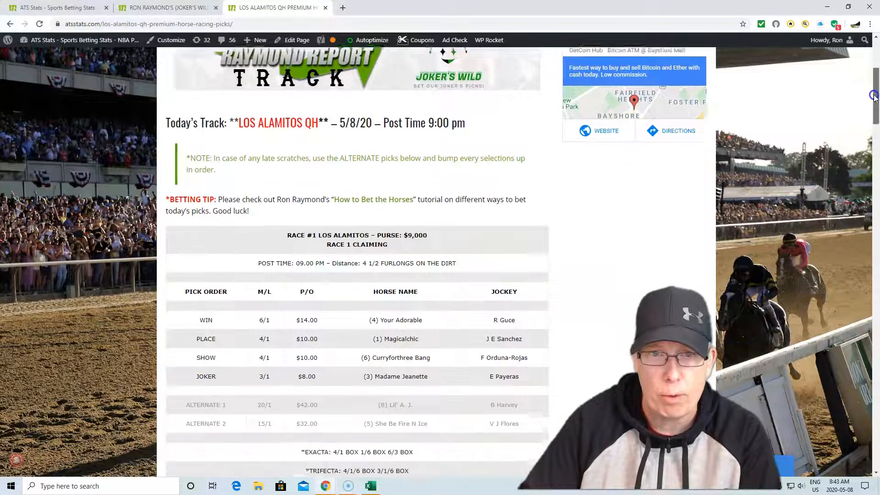
scroll("down", 3)
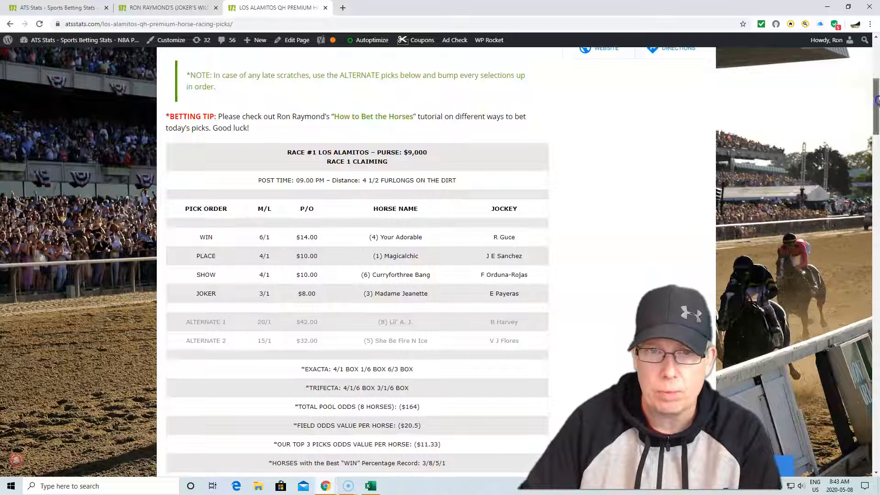
scroll("down", 3)
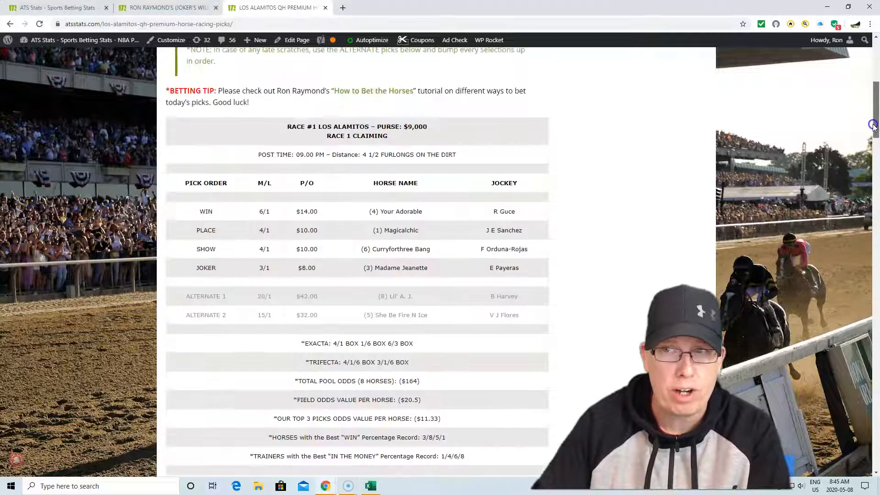
scroll("up", 3)
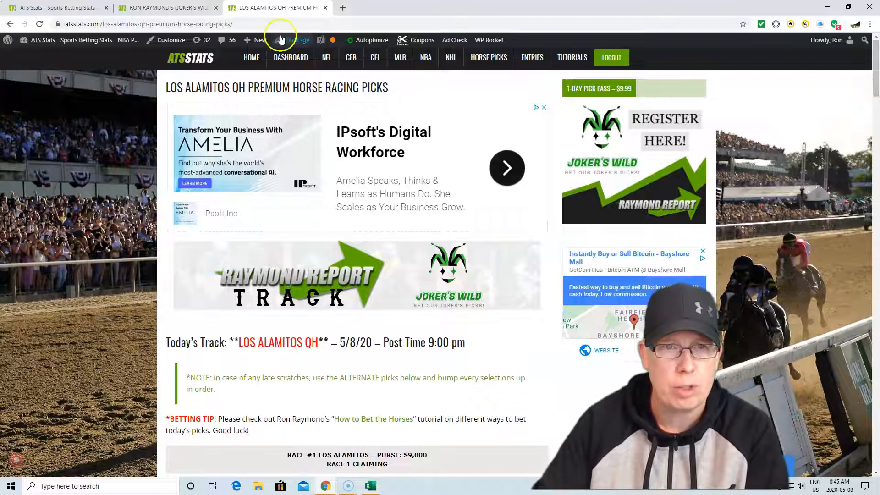
Return to the ATS Stats home page listing Gulfstream Park, Los Alamitos, Remington Park and Tampa Bay Downs.
left_click(252, 57)
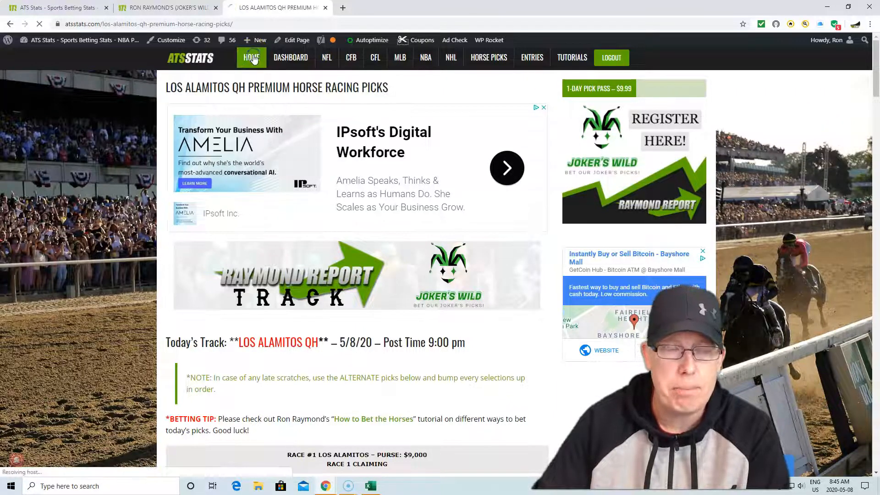
left_click(251, 57)
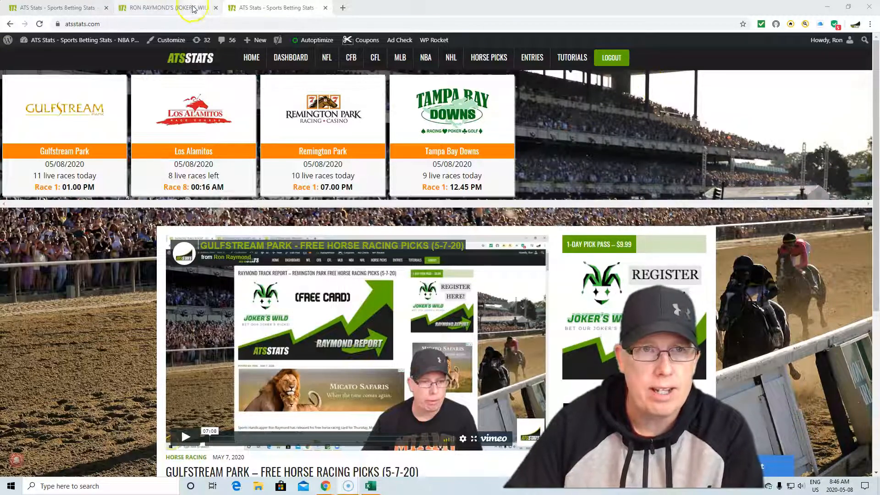
left_click(168, 7)
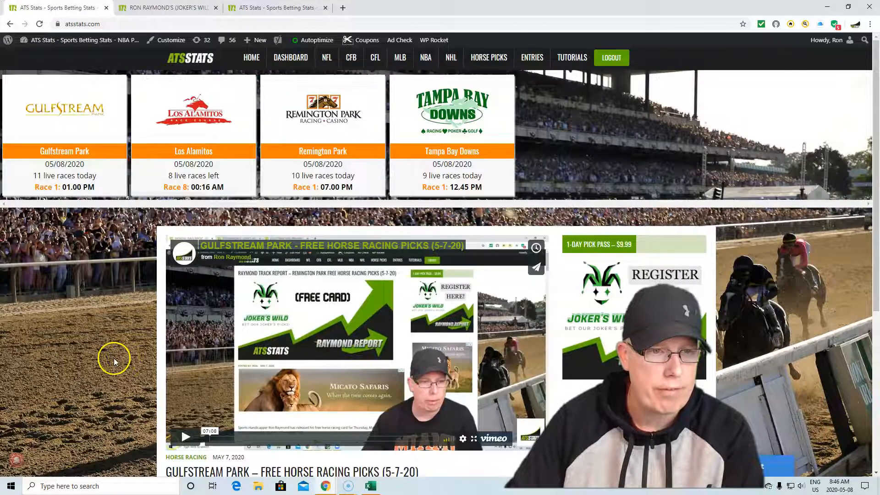
left_click(19, 456)
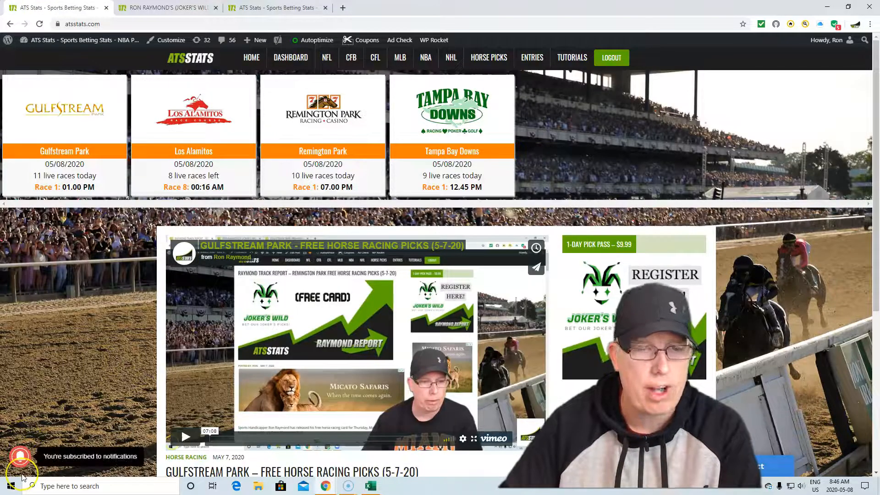